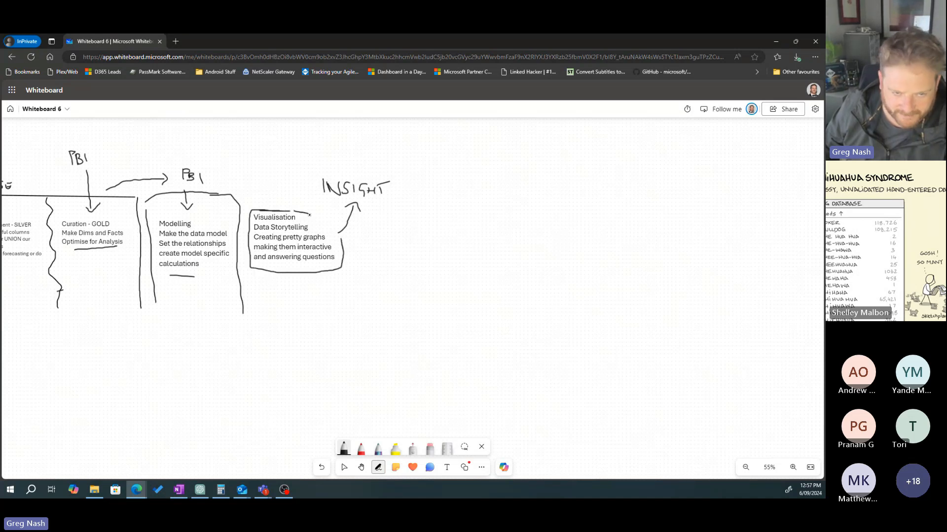
# - Draw a question mark after INSIGHT and minimize the ChatGPT window
pyautogui.moveTo(395, 175); pyautogui.dragTo(401, 188)
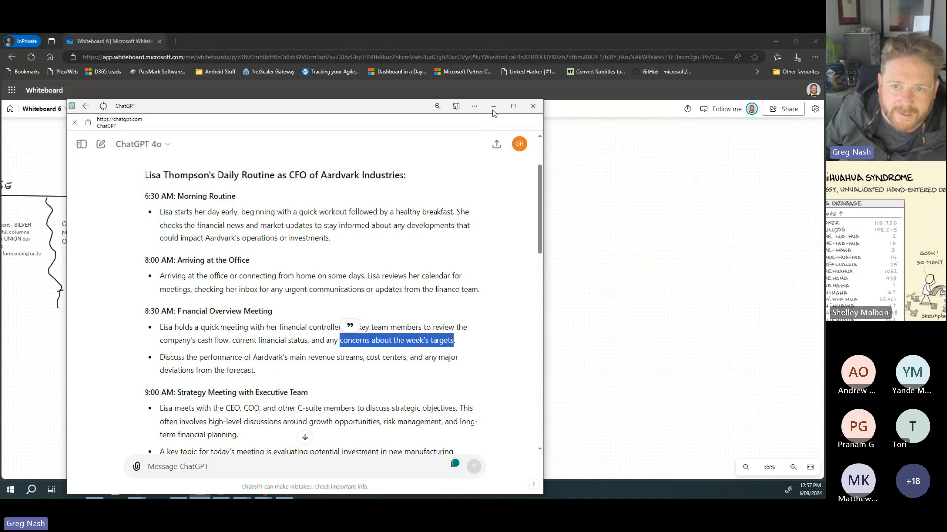
pyautogui.click(533, 107)
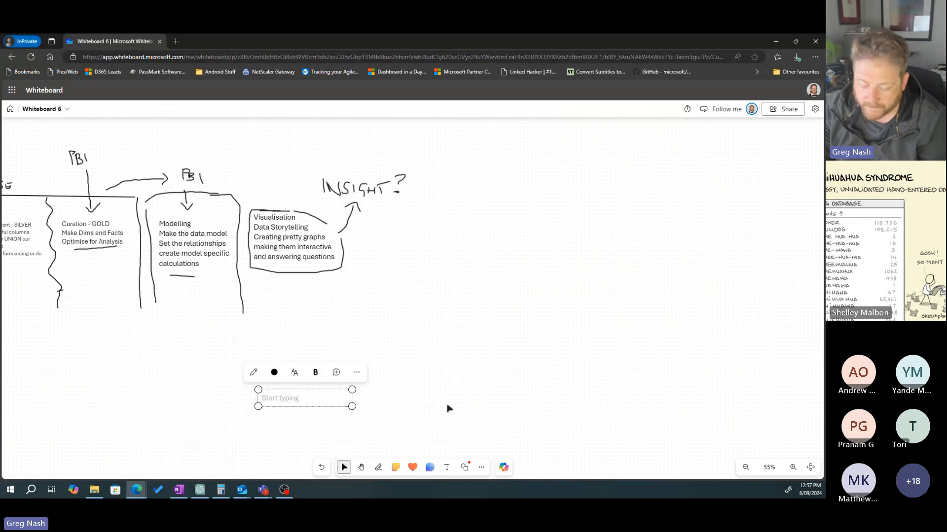
# - Clear the stray words and type Revenue Target, Cash Flow In Target and Hours Worked
pyautogui.write('Are an')
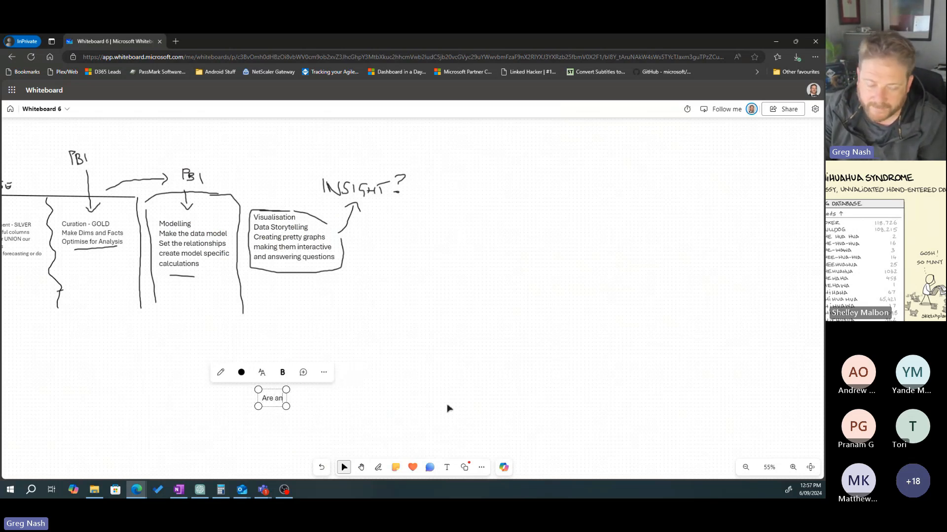
pyautogui.press('backspace')
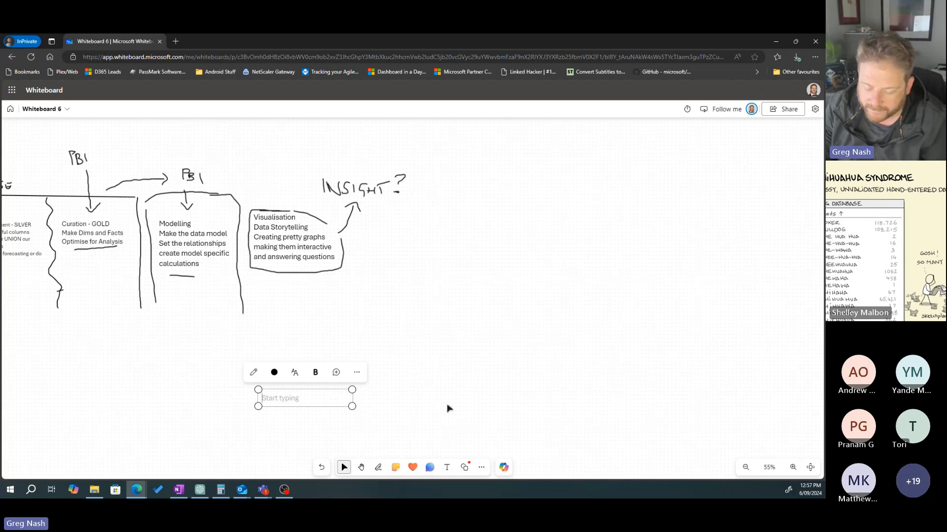
pyautogui.write('Revenue T')
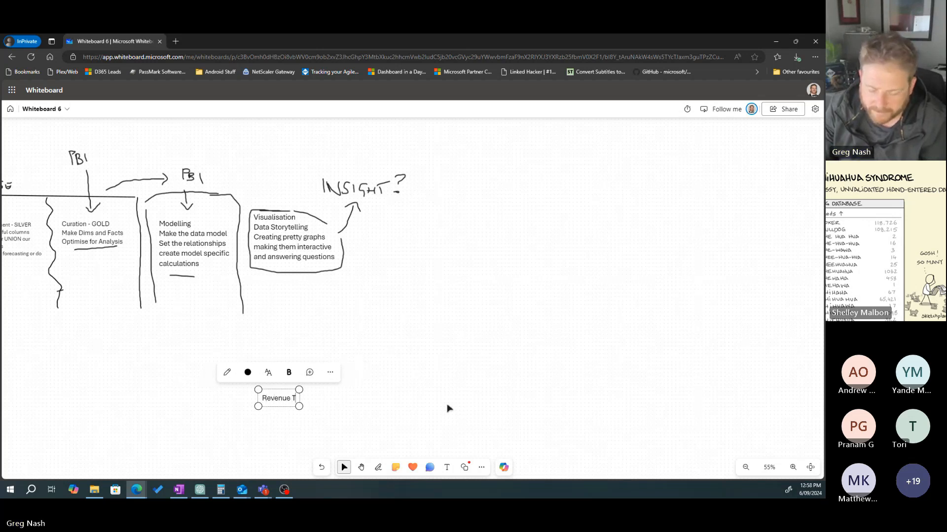
pyautogui.write('arget')
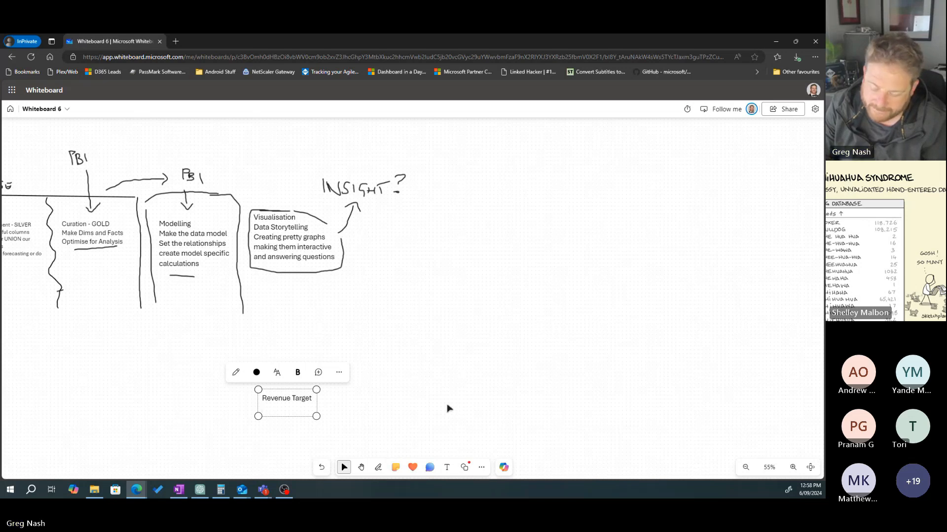
pyautogui.write('Cash')
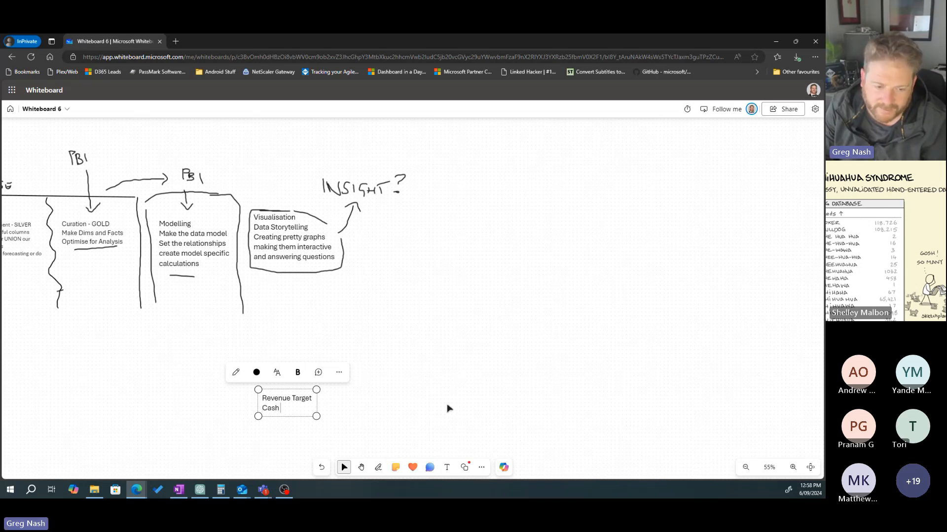
pyautogui.write('Flow In')
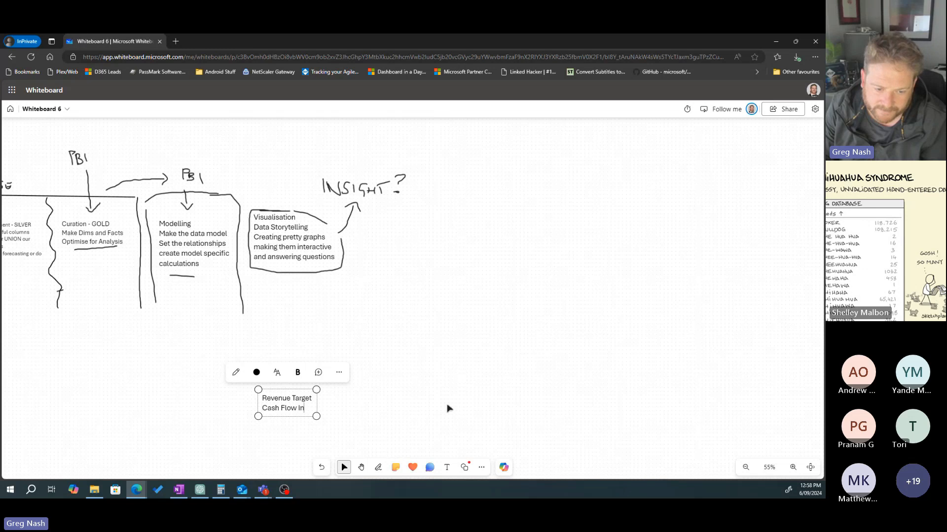
pyautogui.write('Target')
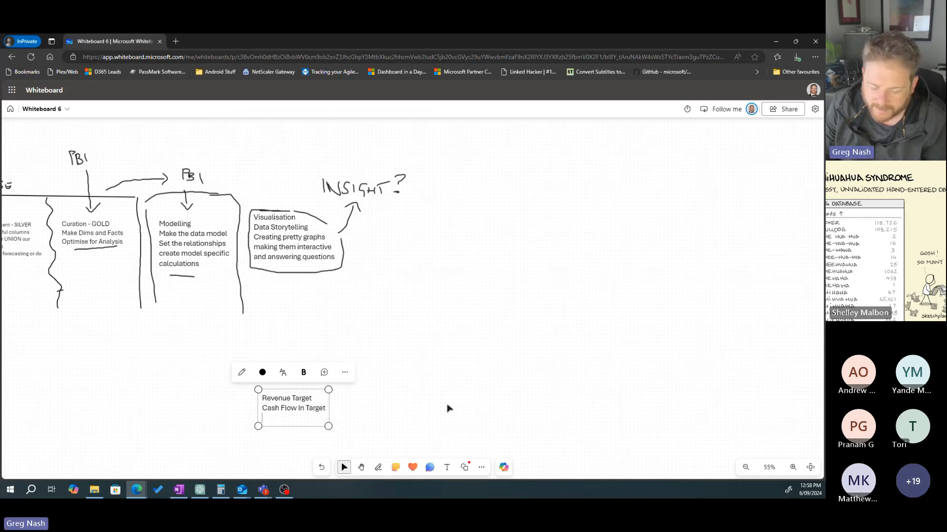
pyautogui.write('Hours Wor')
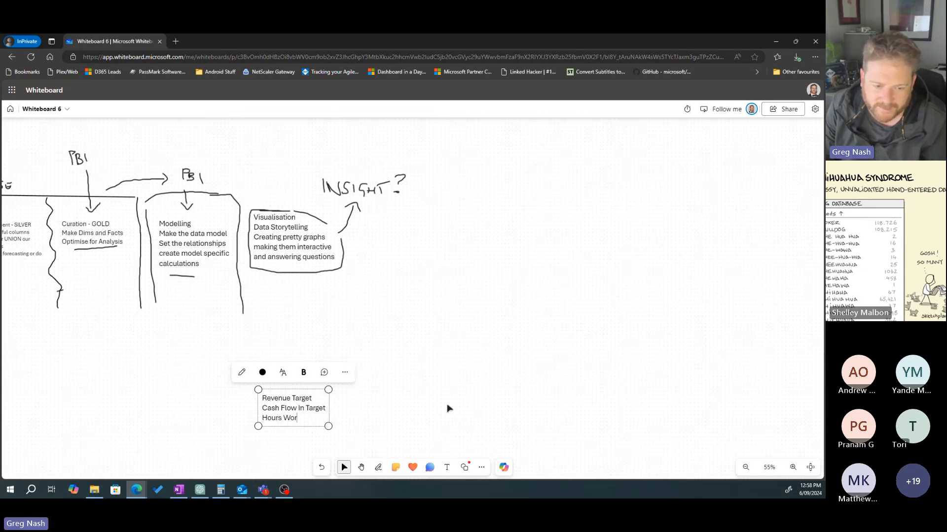
pyautogui.write('ked')
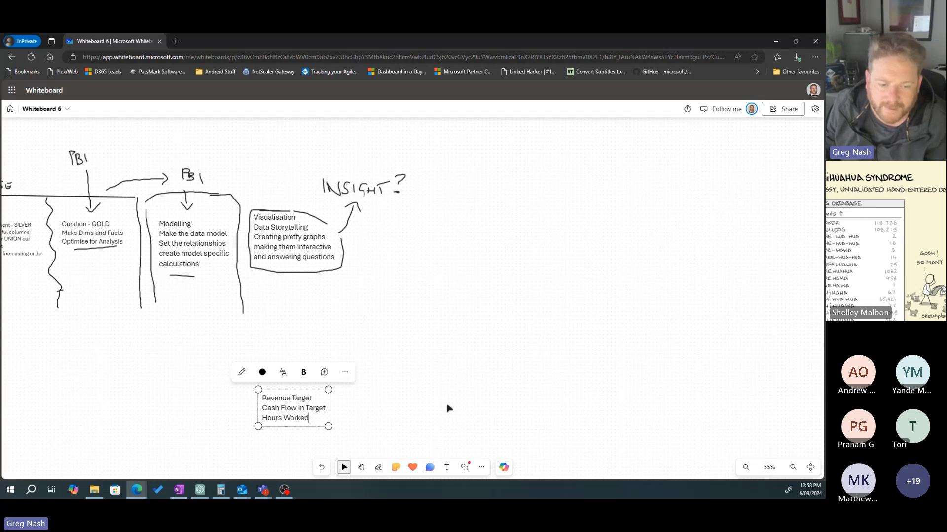
# - Add the line 'Variation 10% + - Revenue' to the target list note
pyautogui.click(311, 418)
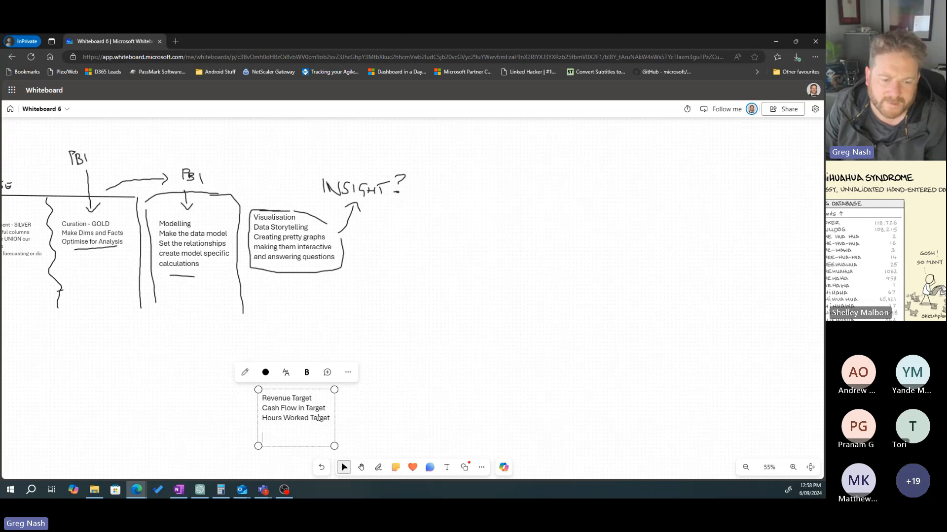
pyautogui.write('Vari')
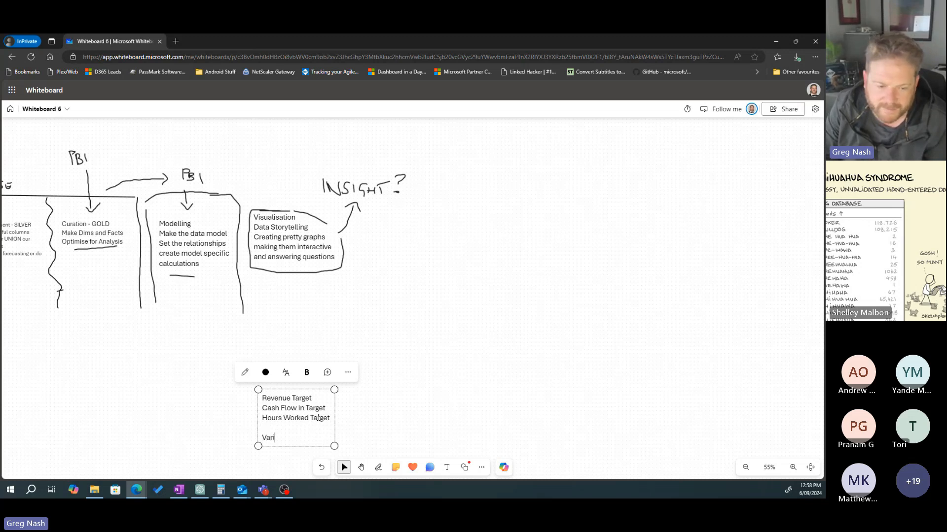
pyautogui.write('ation')
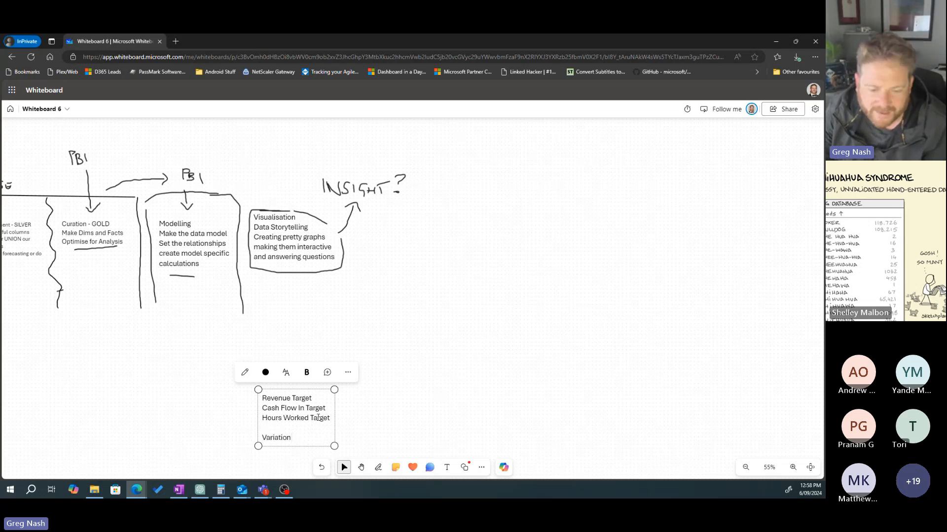
pyautogui.moveTo(366, 449)
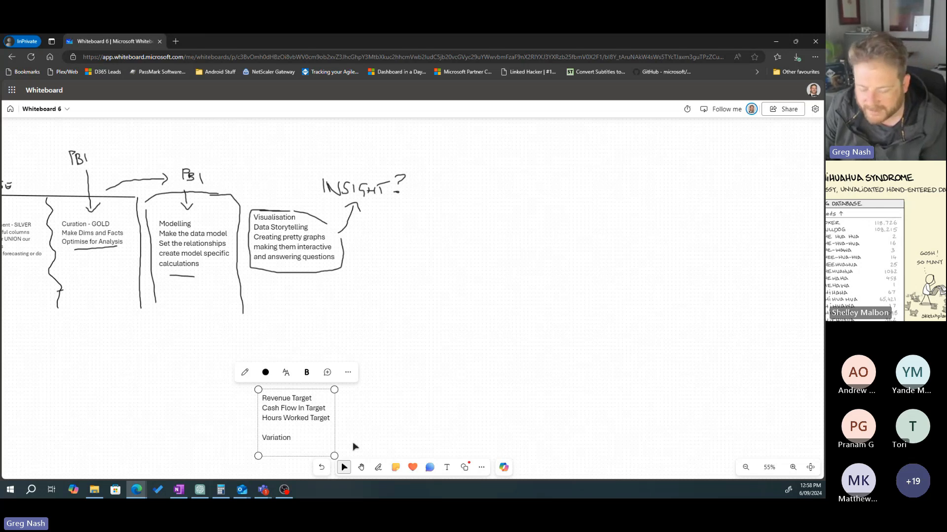
pyautogui.write('10%')
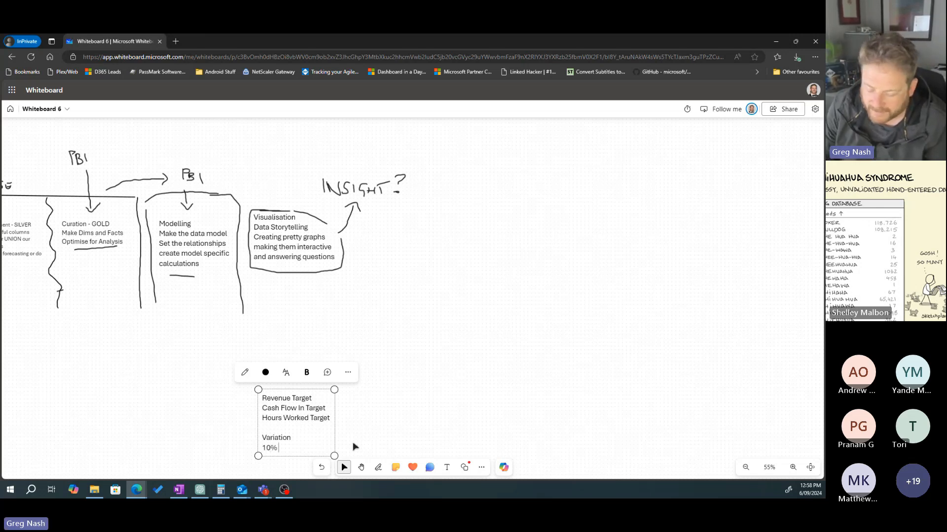
pyautogui.write('+')
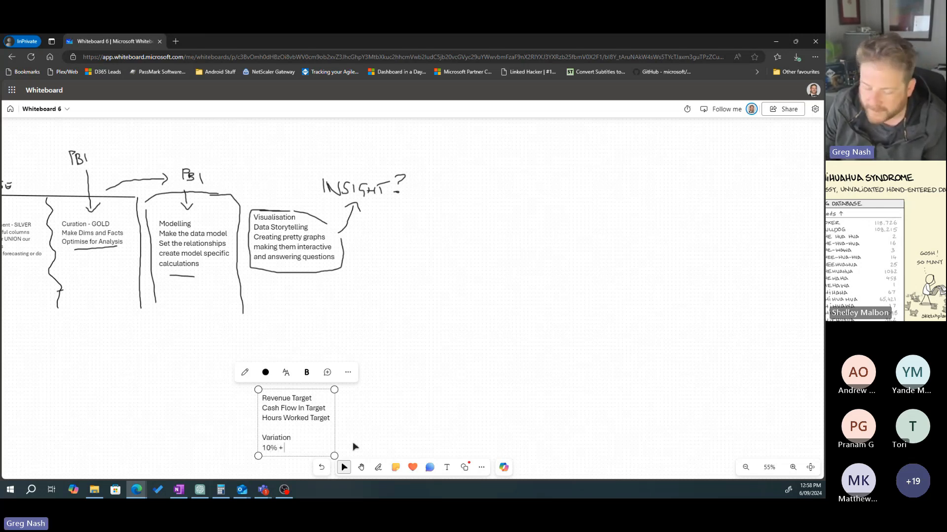
pyautogui.write('- Rev')
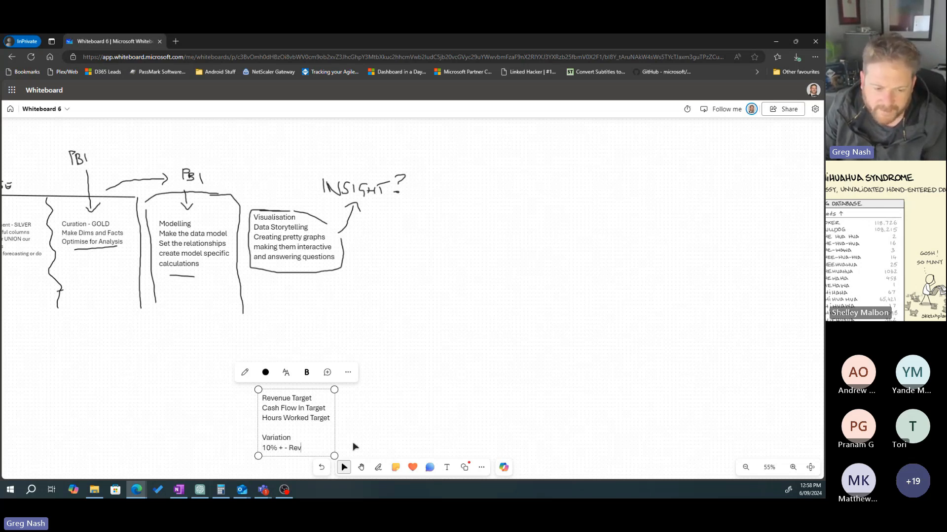
pyautogui.write('enue')
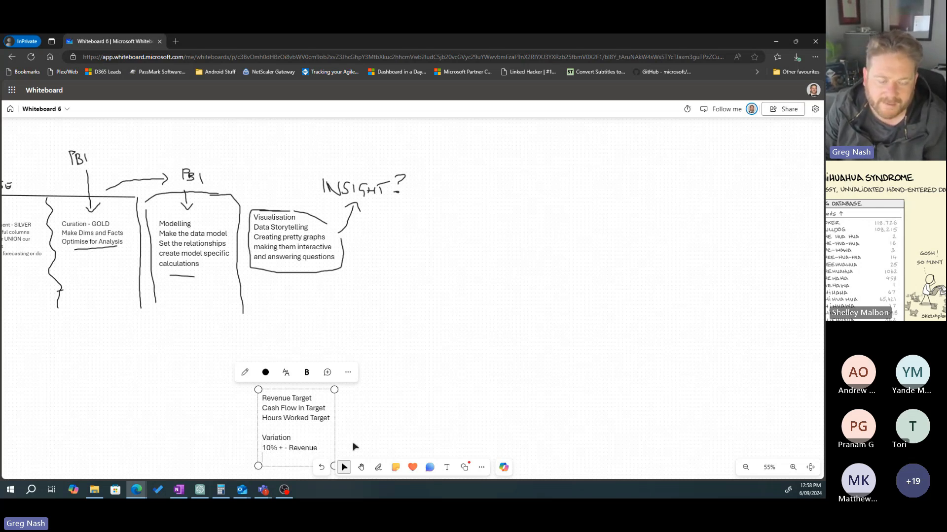
pyautogui.moveTo(426, 412)
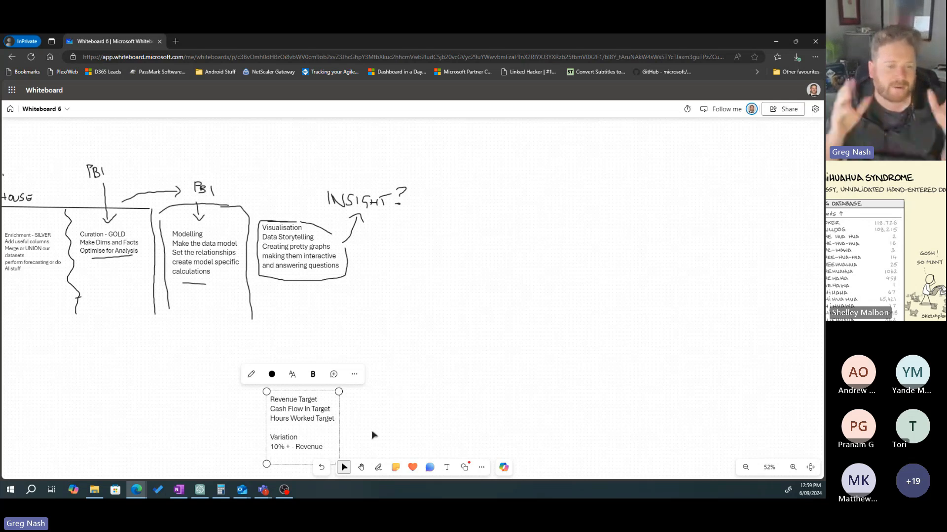
pyautogui.moveTo(388, 231)
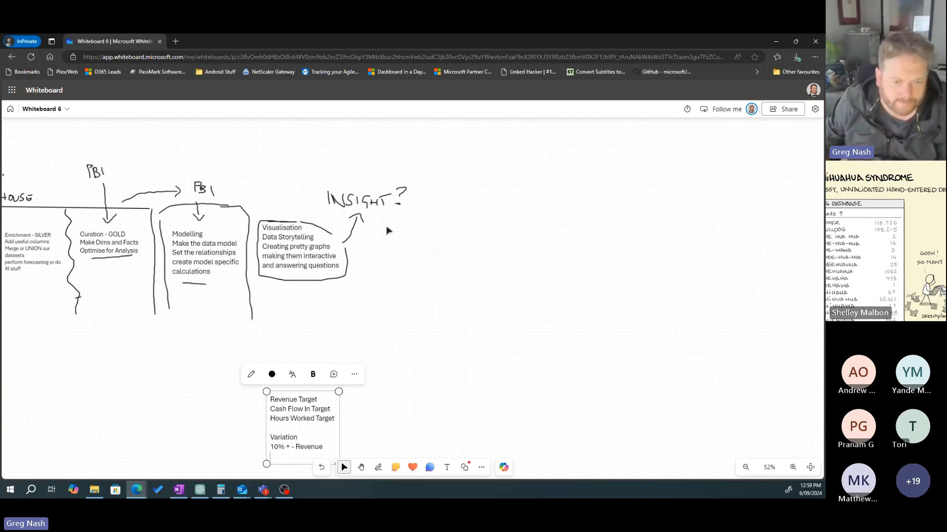
pyautogui.moveTo(308, 221)
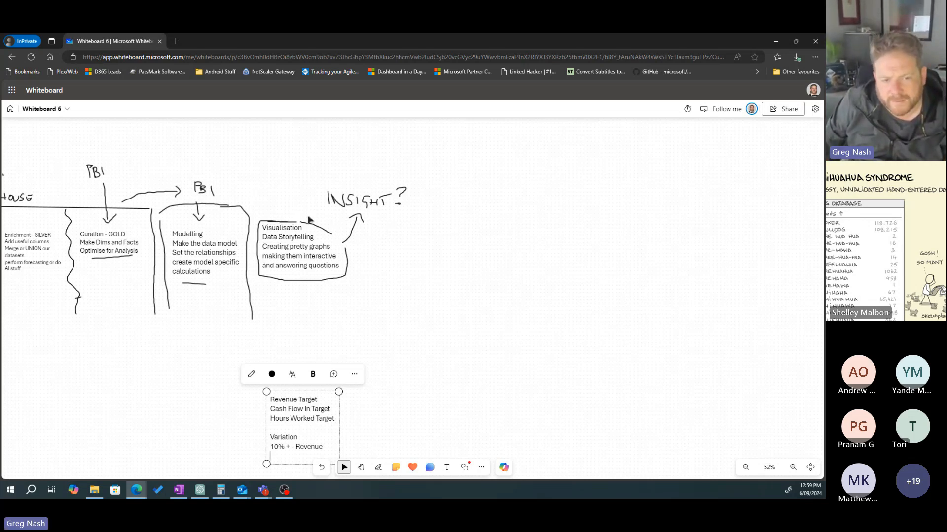
pyautogui.moveTo(363, 246)
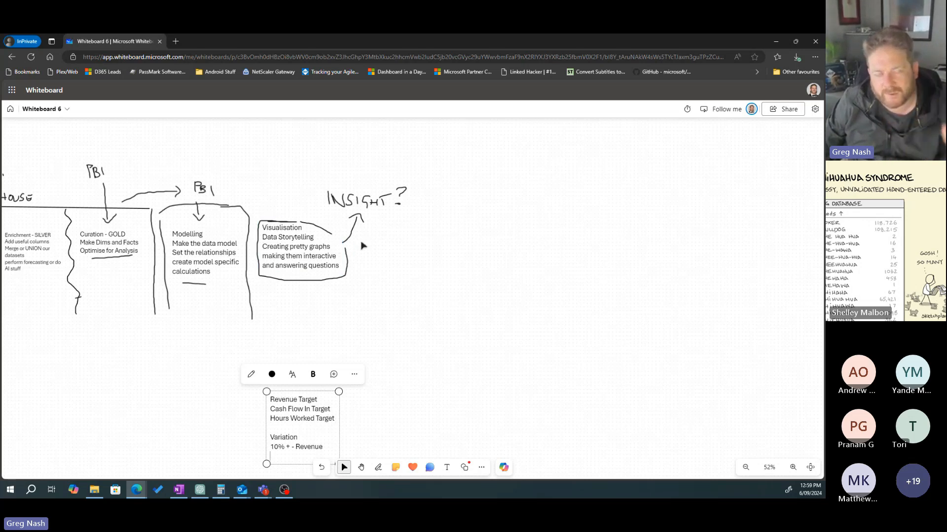
pyautogui.moveTo(148, 344)
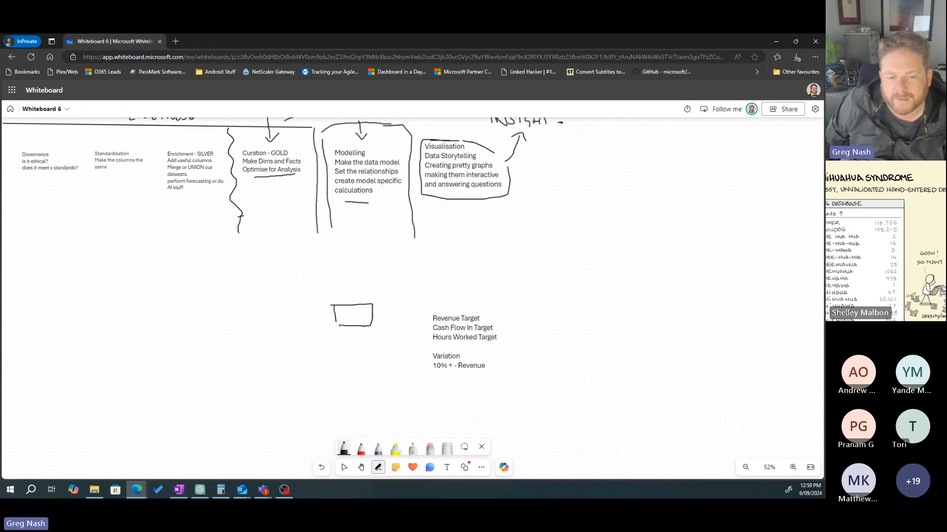
# - Click the board left of the target note to place the small box
pyautogui.click(347, 317)
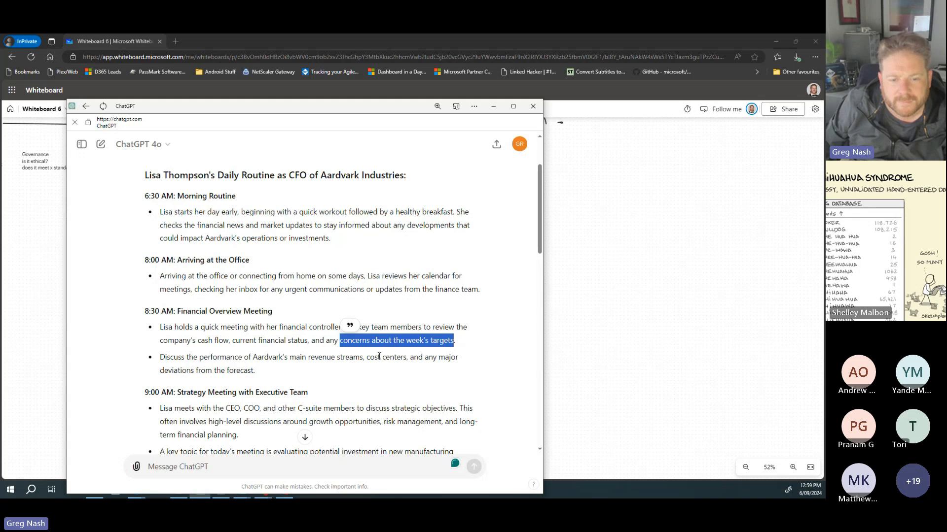
# - Clear the highlighted targets phrase in ChatGPT, then minimize the window
pyautogui.doubleClick(384, 357)
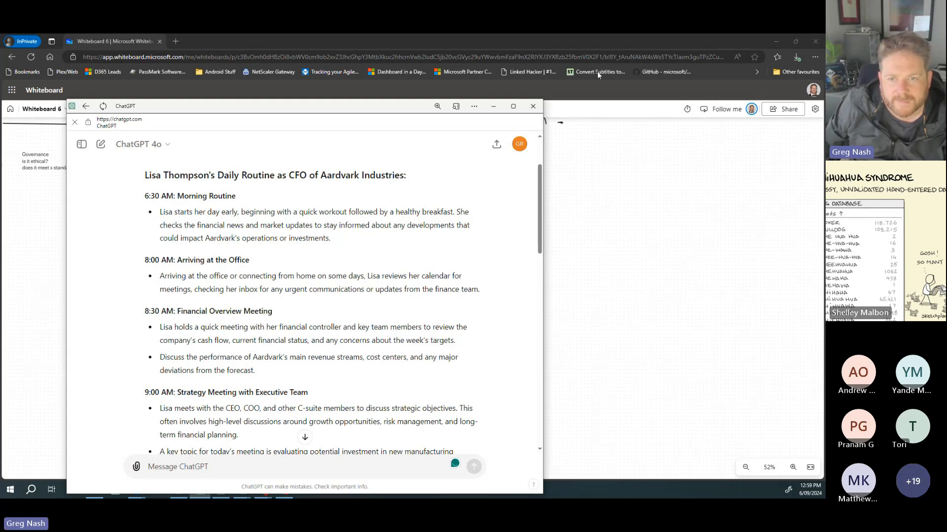
pyautogui.click(532, 107)
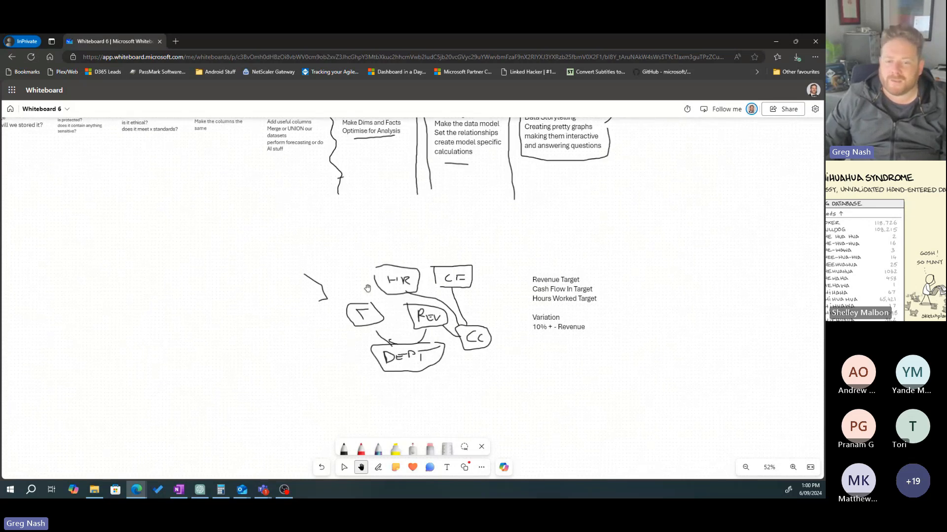
pyautogui.moveTo(371, 223)
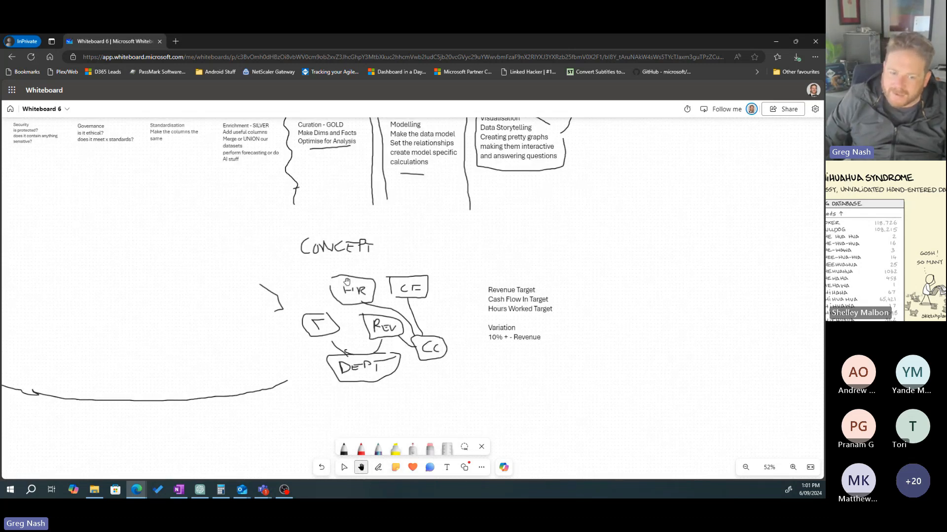
# - Use the bottom toolbar while sketching the HR, CF, T, Rev, CC and DEPT entities
pyautogui.click(378, 467)
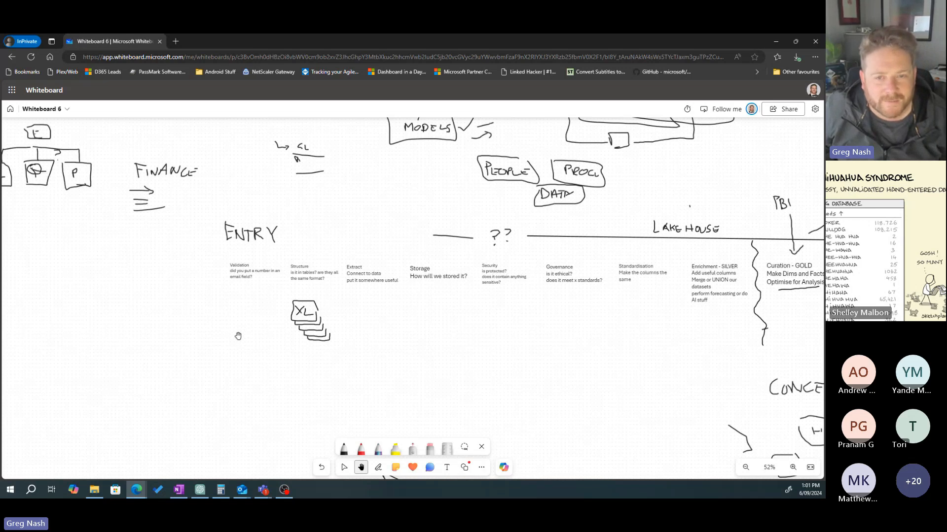
pyautogui.moveTo(243, 347)
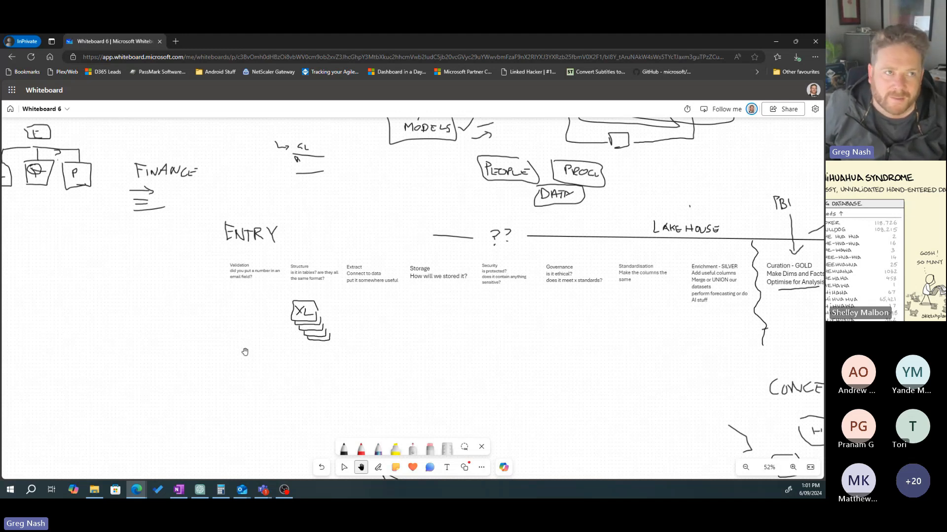
pyautogui.moveTo(328, 370)
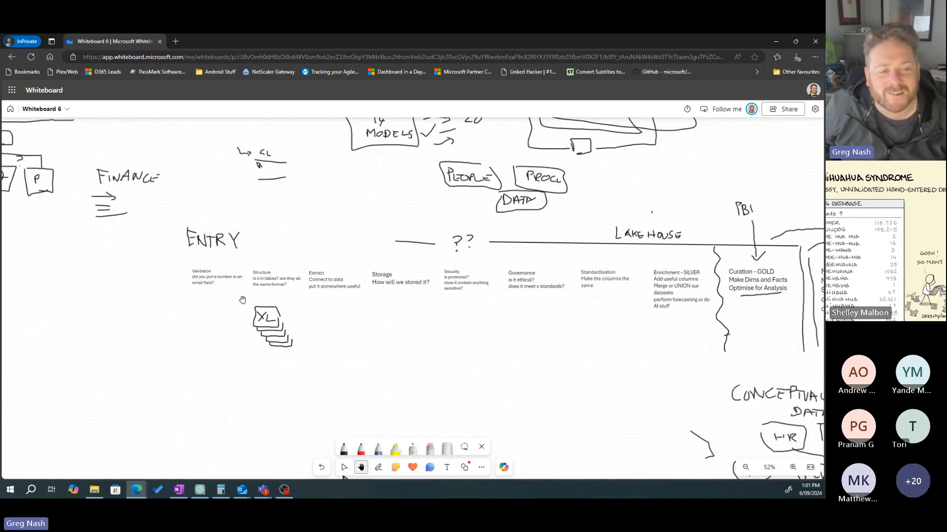
pyautogui.moveTo(419, 380)
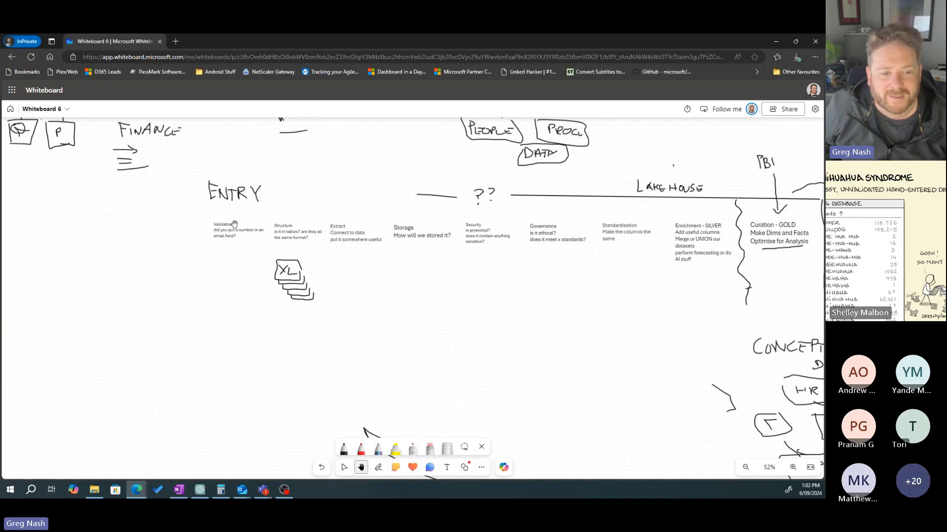
pyautogui.moveTo(246, 280)
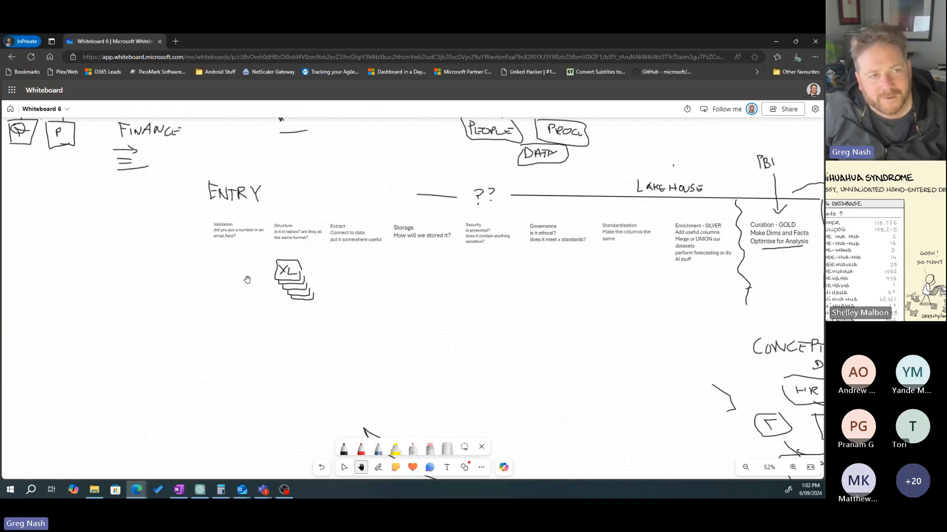
pyautogui.moveTo(428, 309)
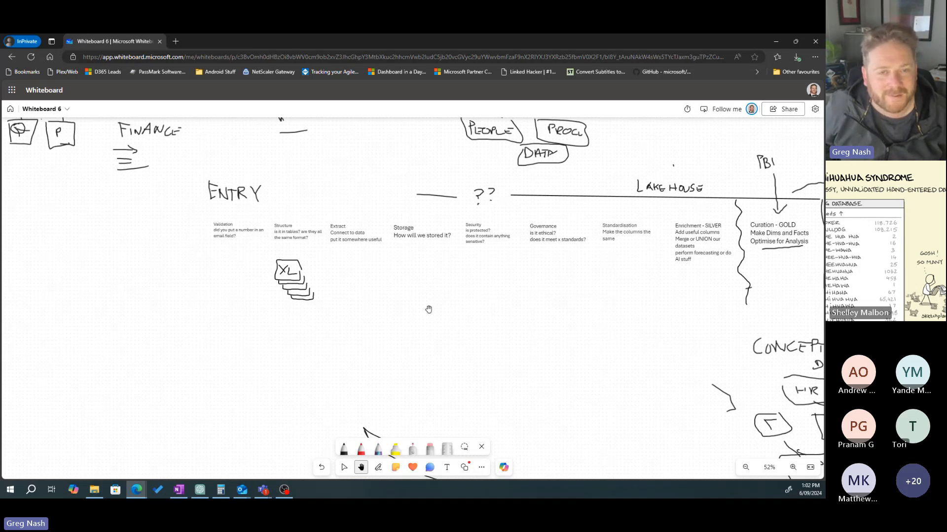
pyautogui.moveTo(407, 335)
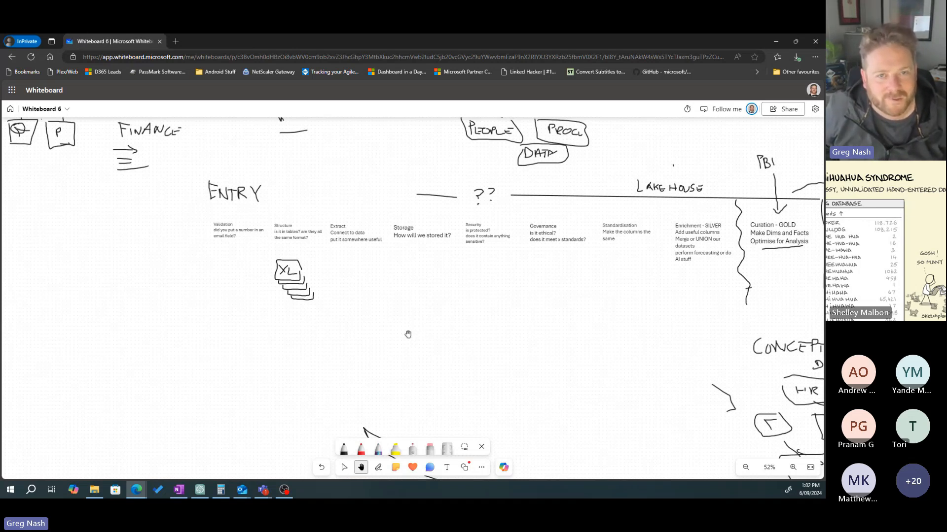
pyautogui.moveTo(404, 334)
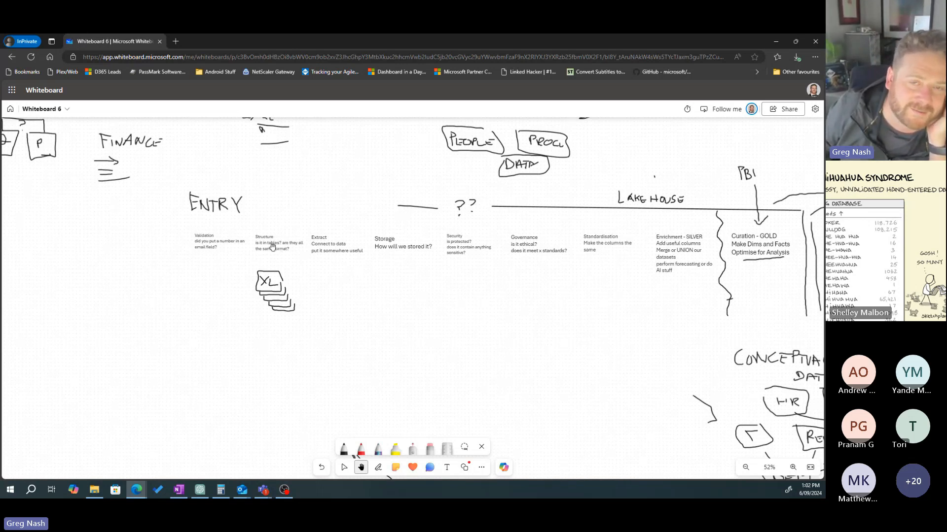
pyautogui.moveTo(286, 268)
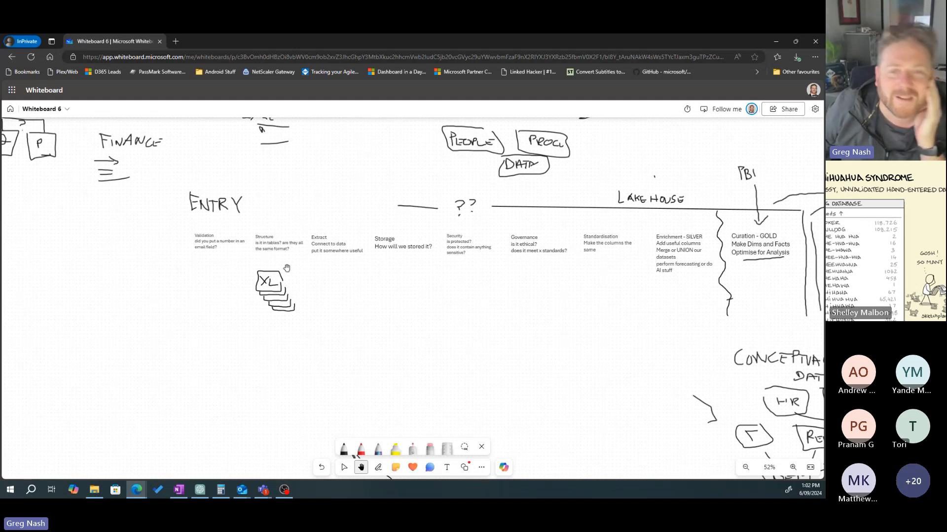
pyautogui.moveTo(295, 268)
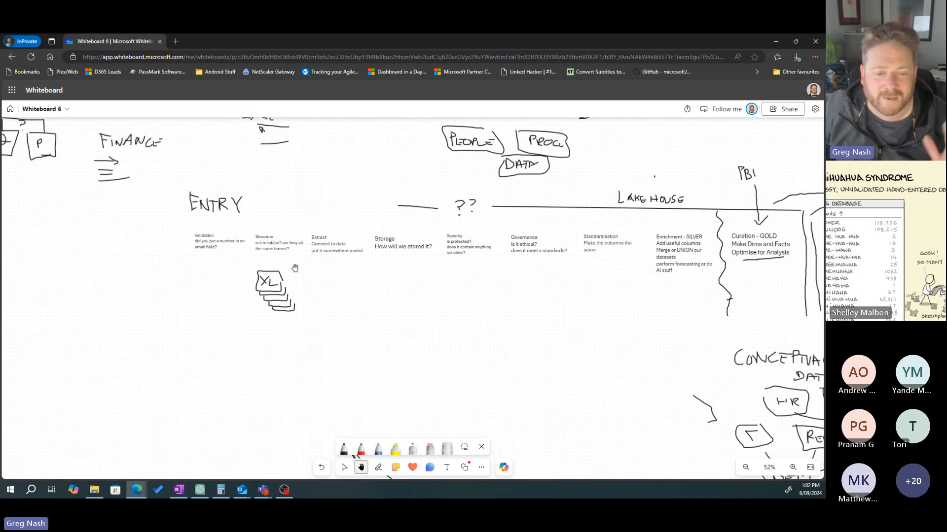
pyautogui.moveTo(393, 300)
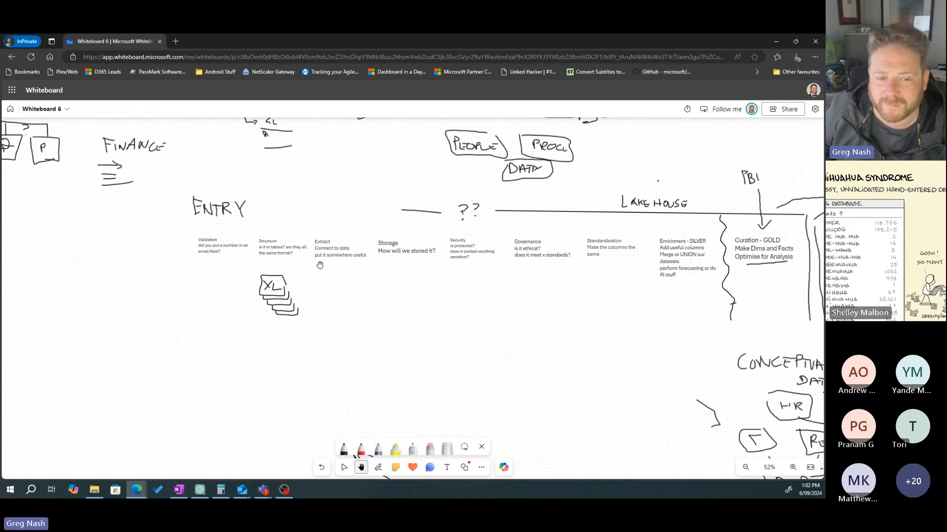
pyautogui.moveTo(413, 325)
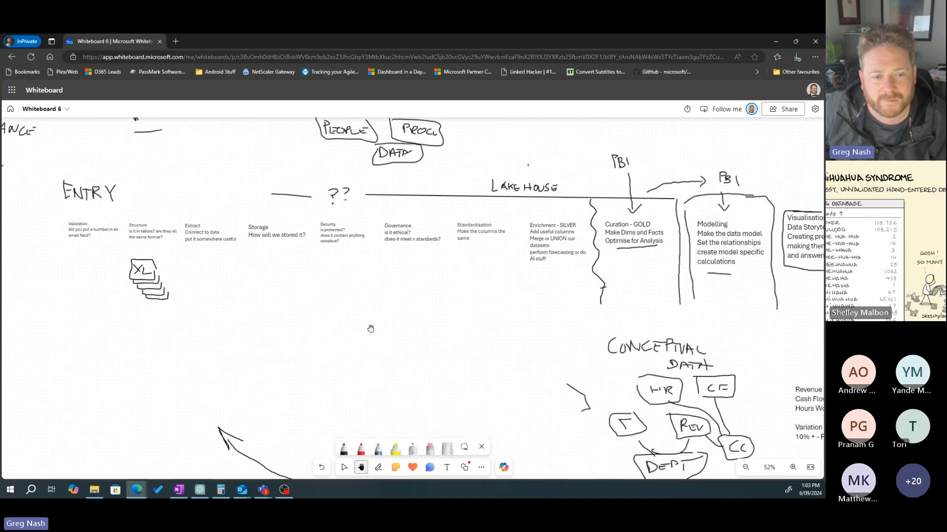
pyautogui.moveTo(215, 247)
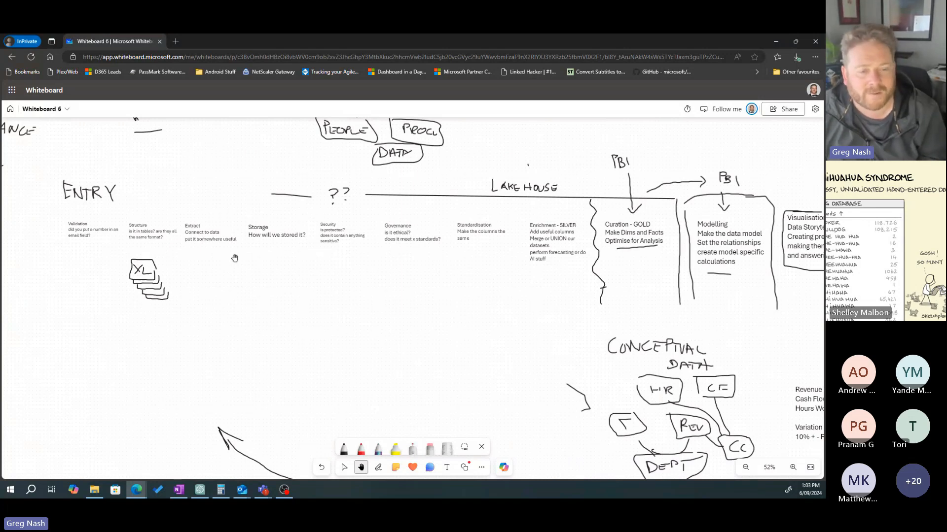
pyautogui.moveTo(325, 291)
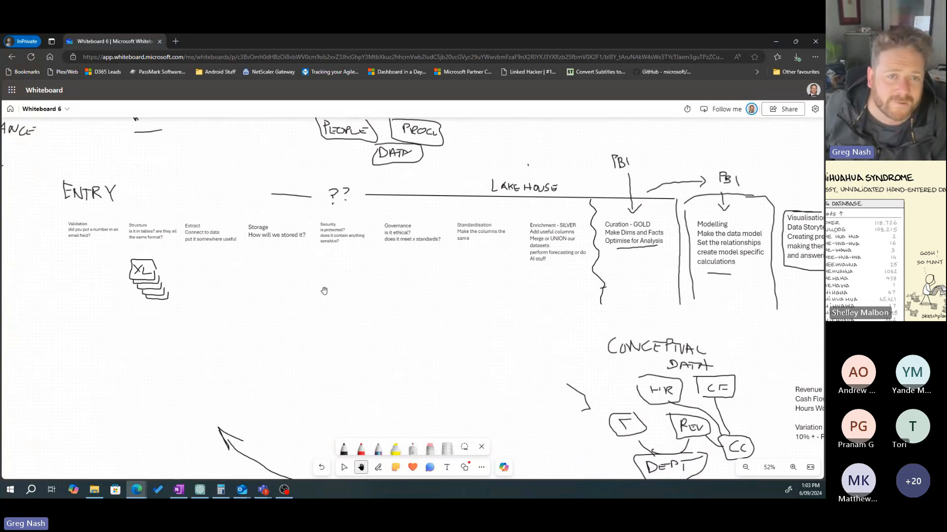
pyautogui.moveTo(264, 244)
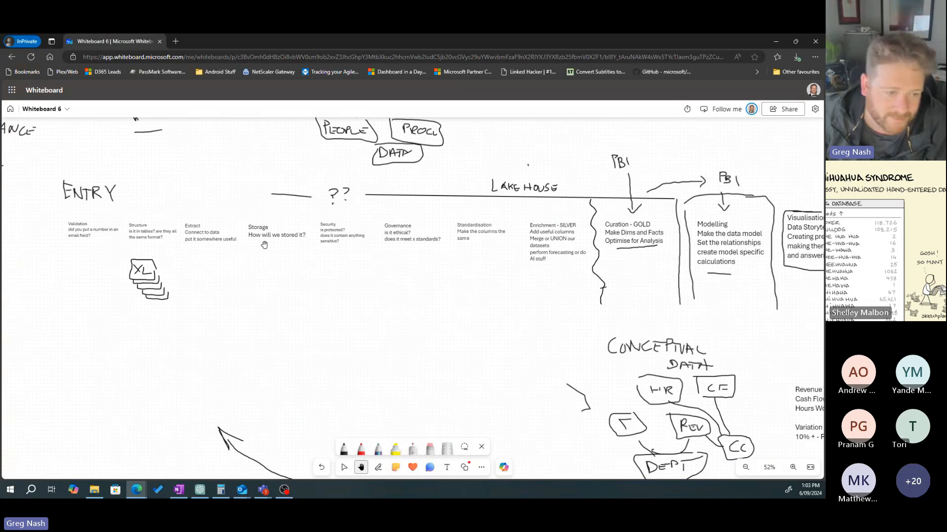
pyautogui.moveTo(409, 307)
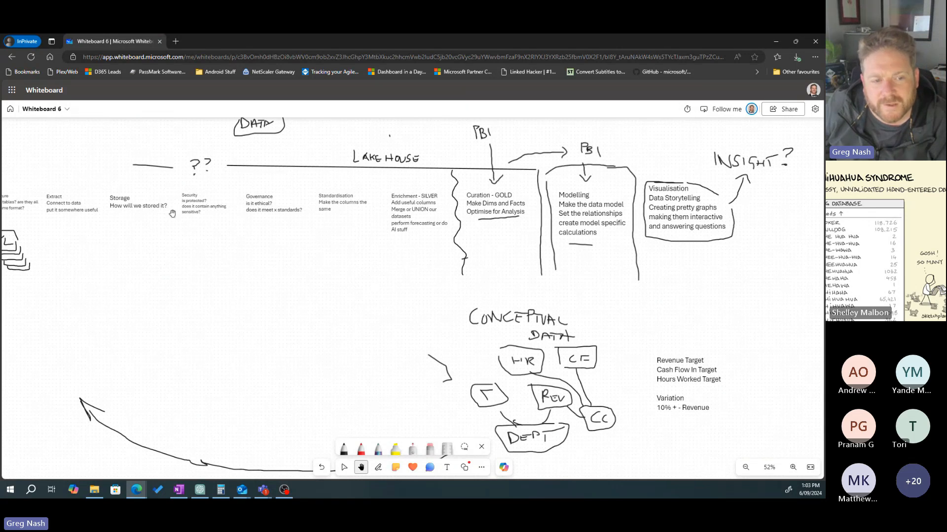
pyautogui.moveTo(194, 221)
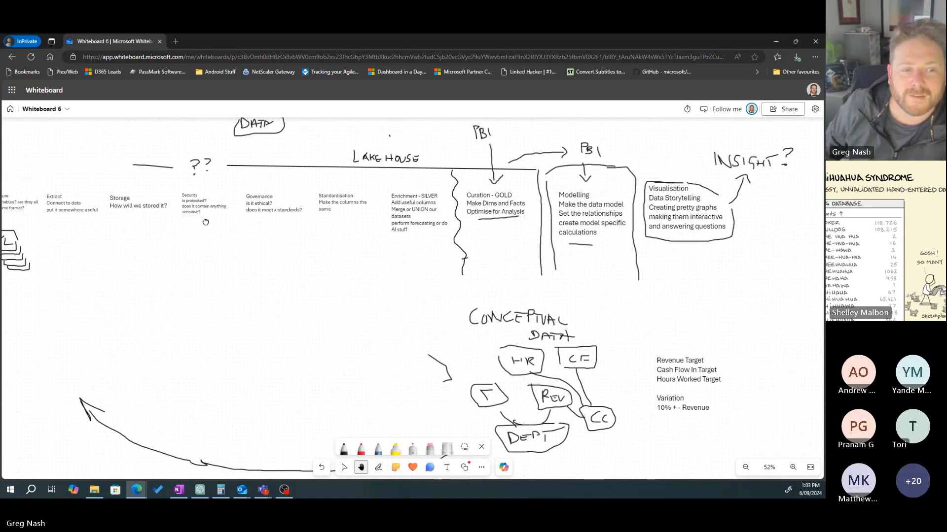
pyautogui.scroll(3)
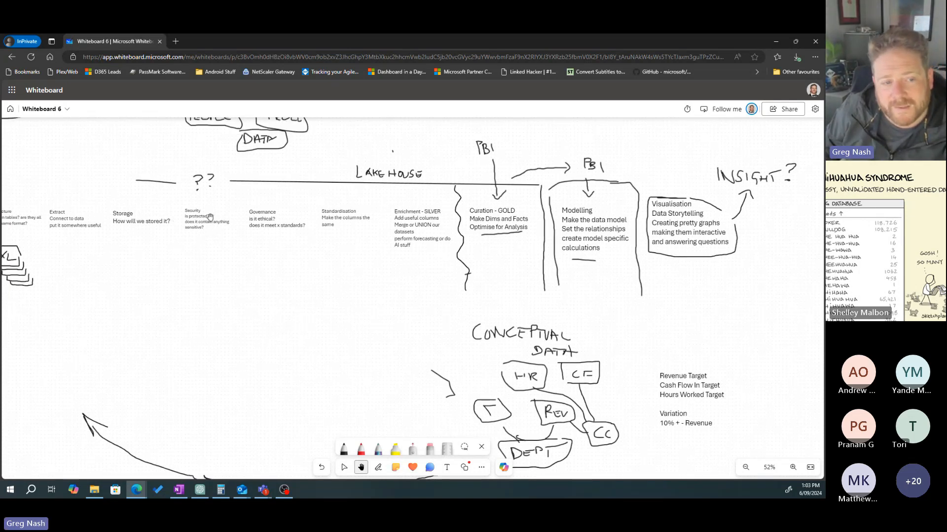
pyautogui.moveTo(160, 277)
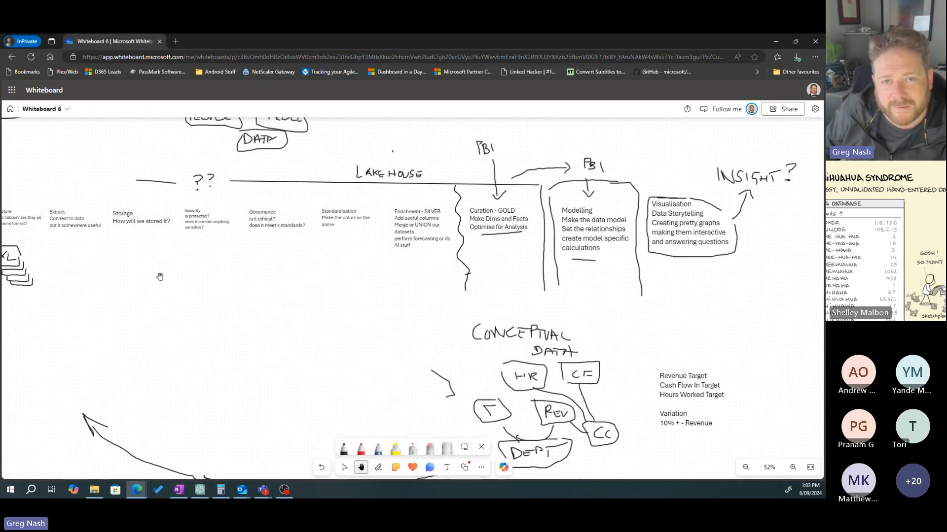
pyautogui.moveTo(162, 264)
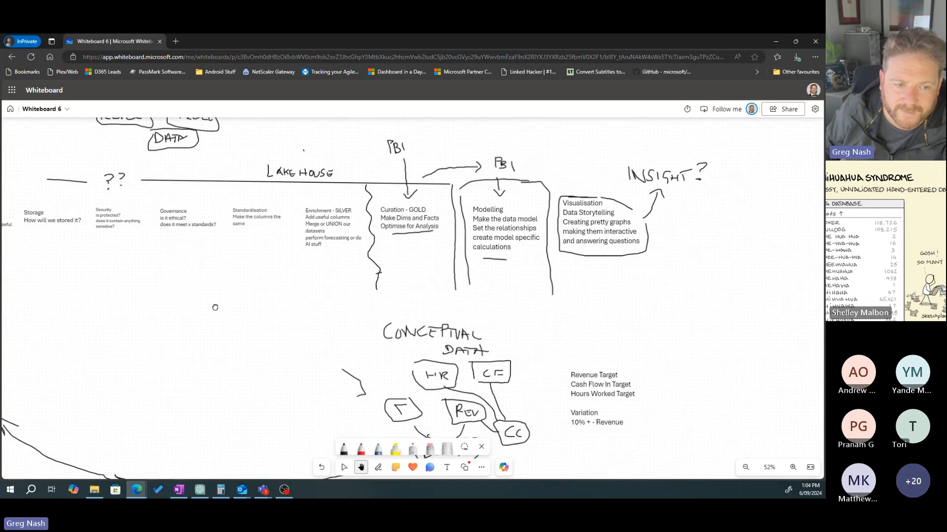
pyautogui.moveTo(202, 304)
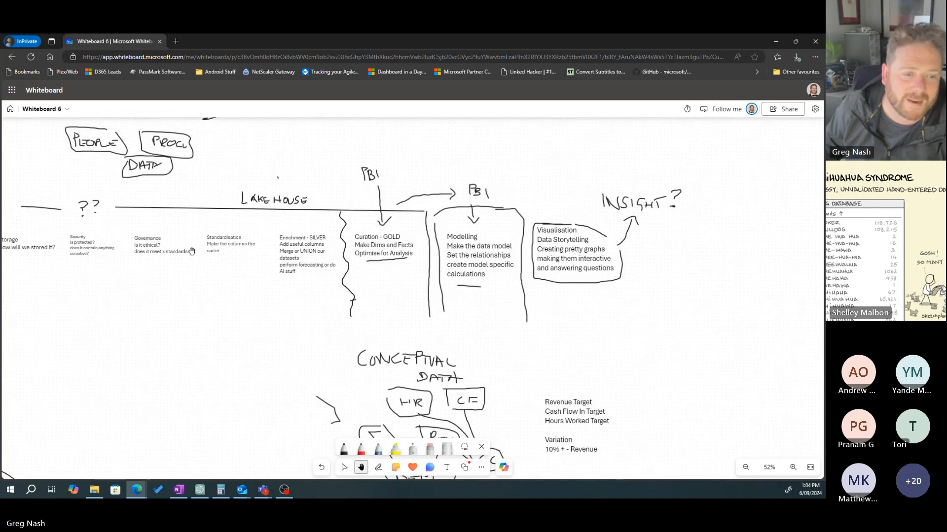
pyautogui.moveTo(244, 280)
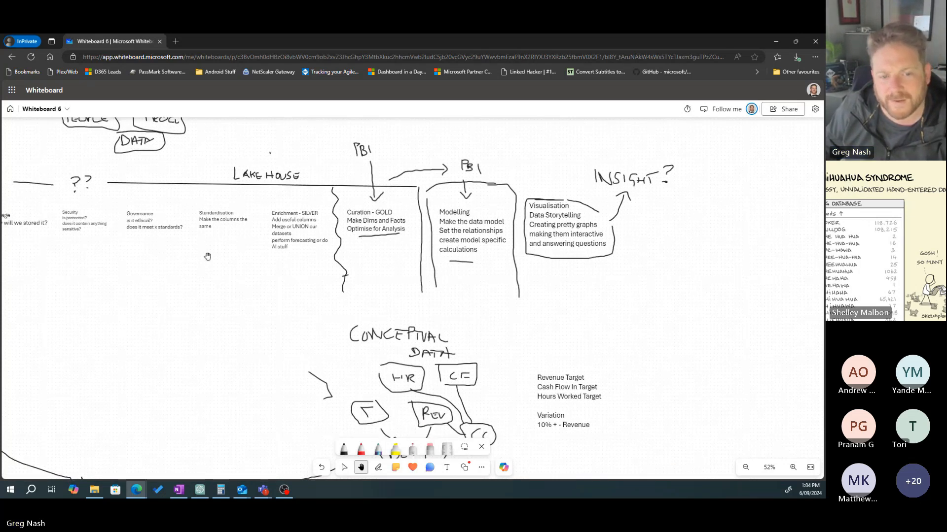
pyautogui.moveTo(282, 281)
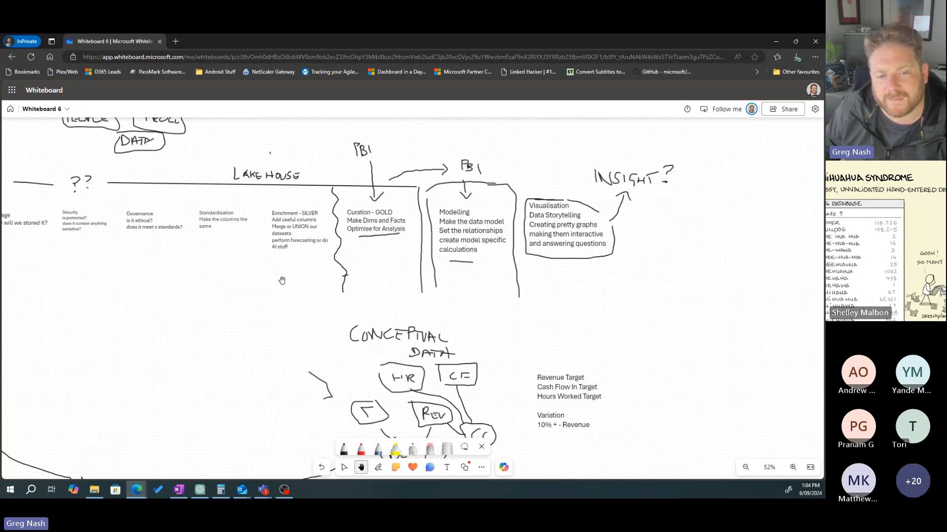
pyautogui.moveTo(306, 268)
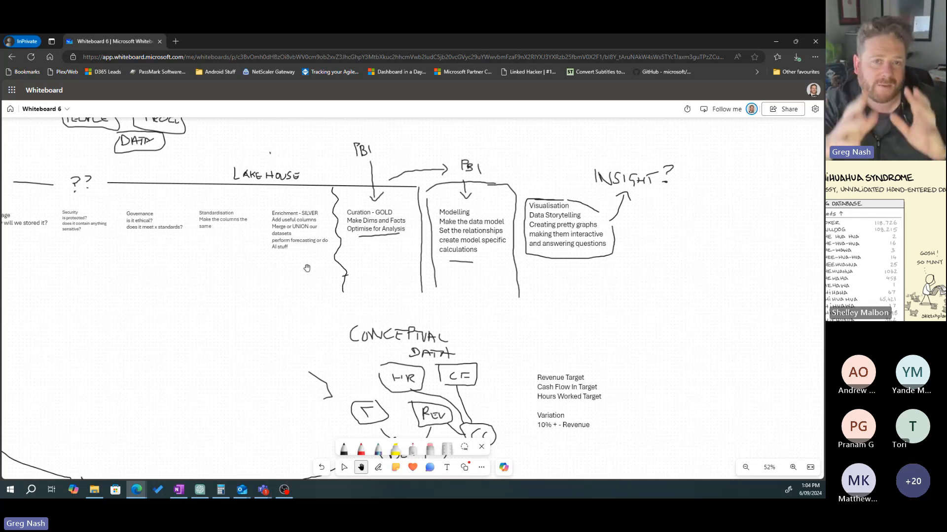
pyautogui.moveTo(284, 241)
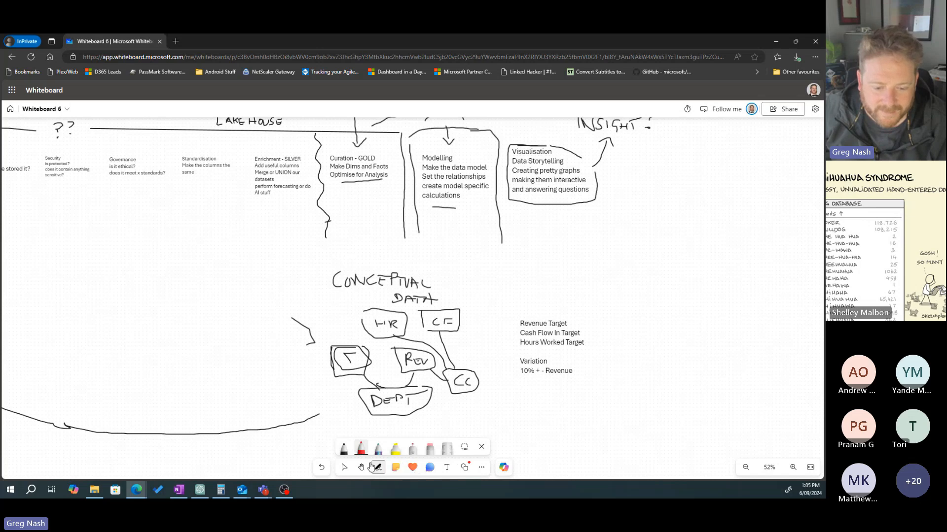
# - Switch the pen to green ink, then return to the hand tool after marking T
pyautogui.click(361, 449)
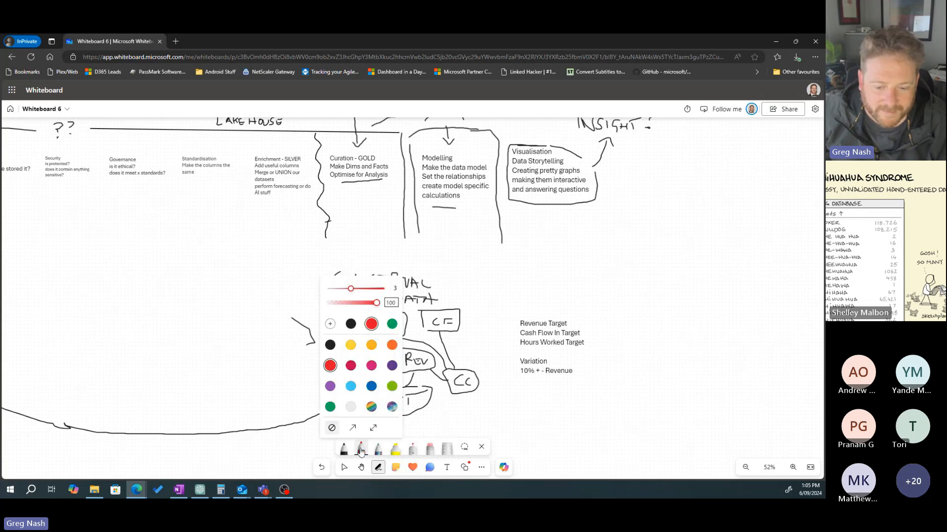
pyautogui.click(391, 325)
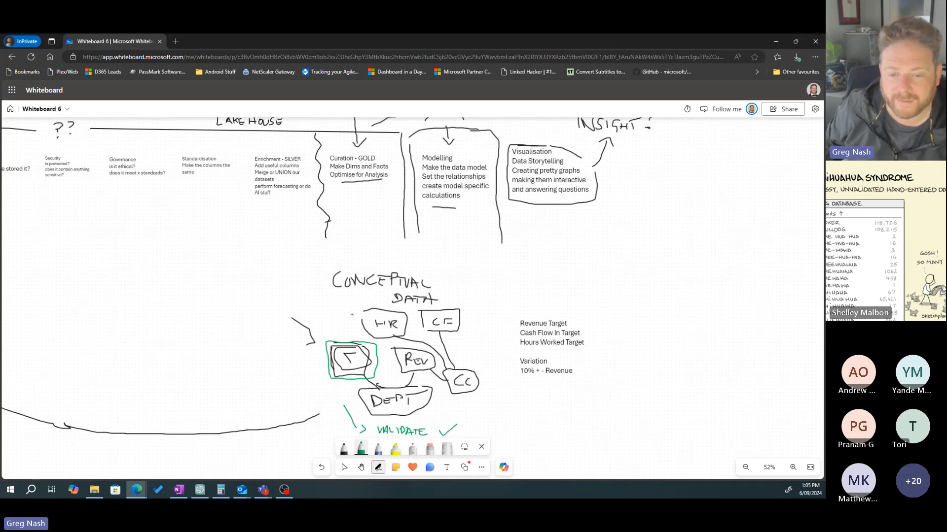
pyautogui.click(361, 468)
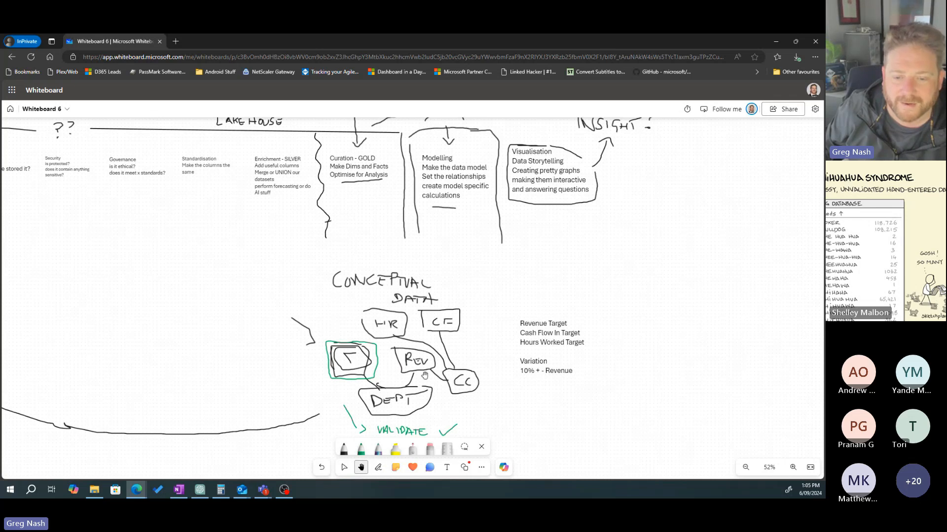